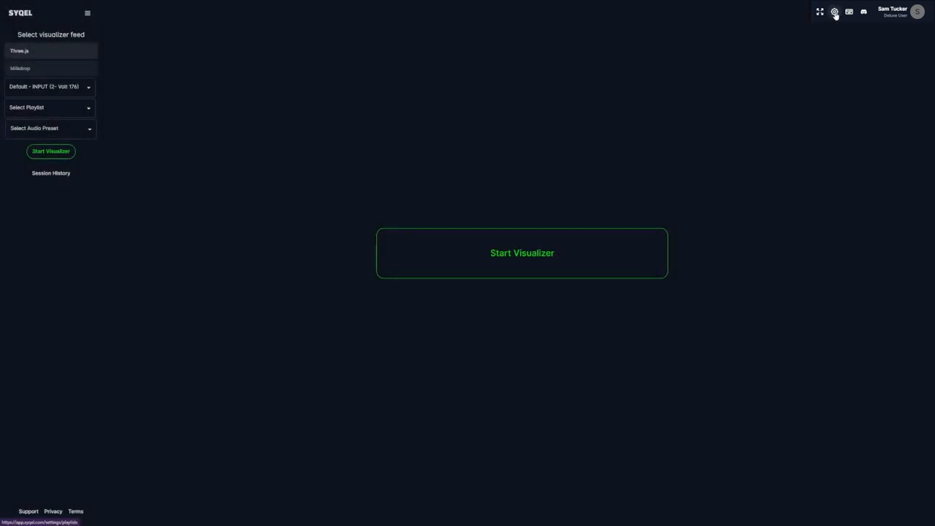
# Step: Go to the Marquee section of the visualizer settings
pyautogui.click(834, 12)
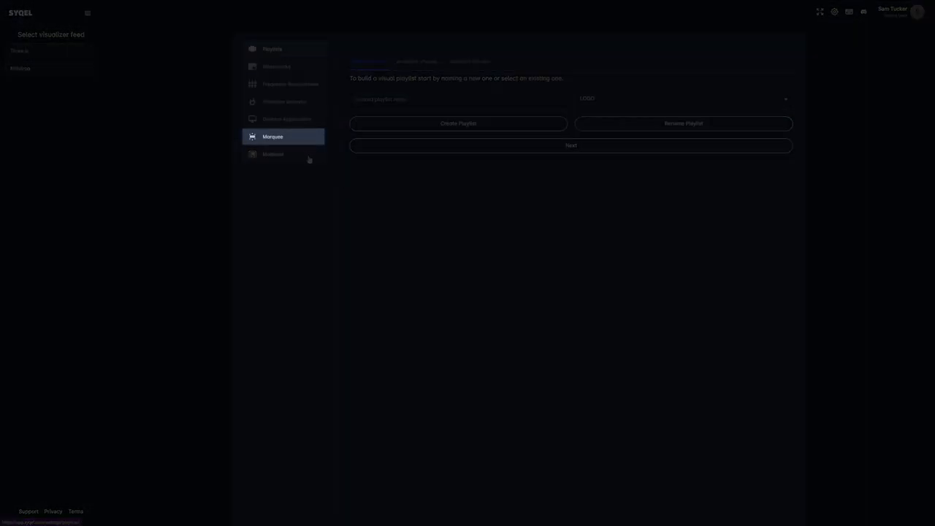
pyautogui.click(272, 138)
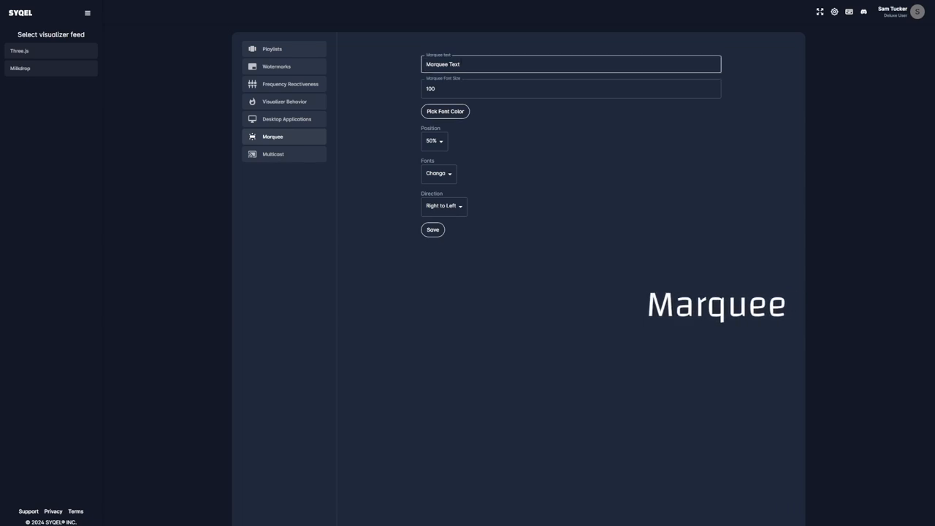
# Step: Try 'An' and a Japanese phrase as the marquee text, leaving it as the emoji row 😀😀❤️
pyautogui.write('An')
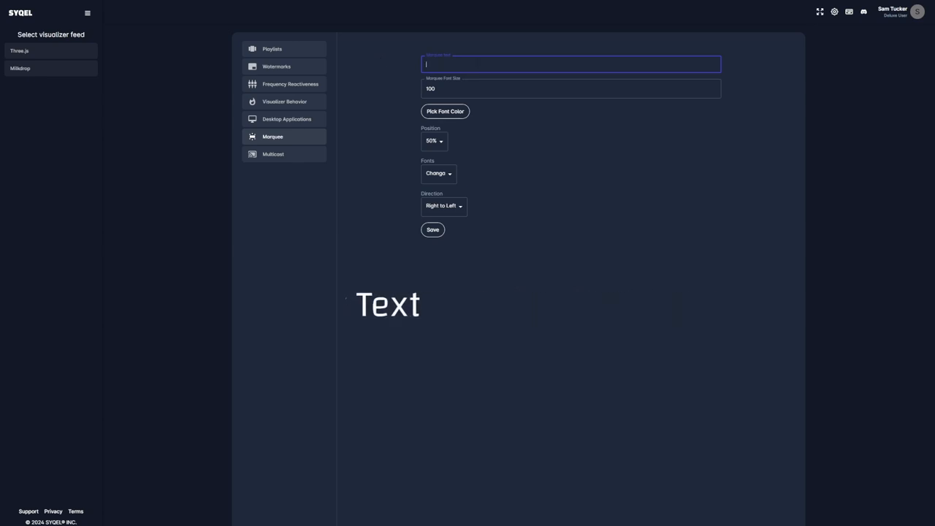
pyautogui.write('ここに任意のテキストを入力!')
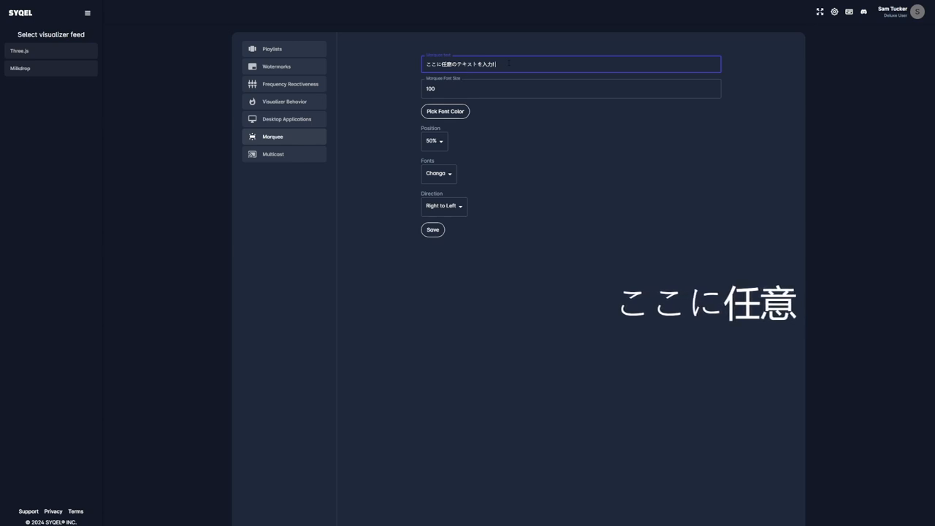
pyautogui.write('😀😀❤️')
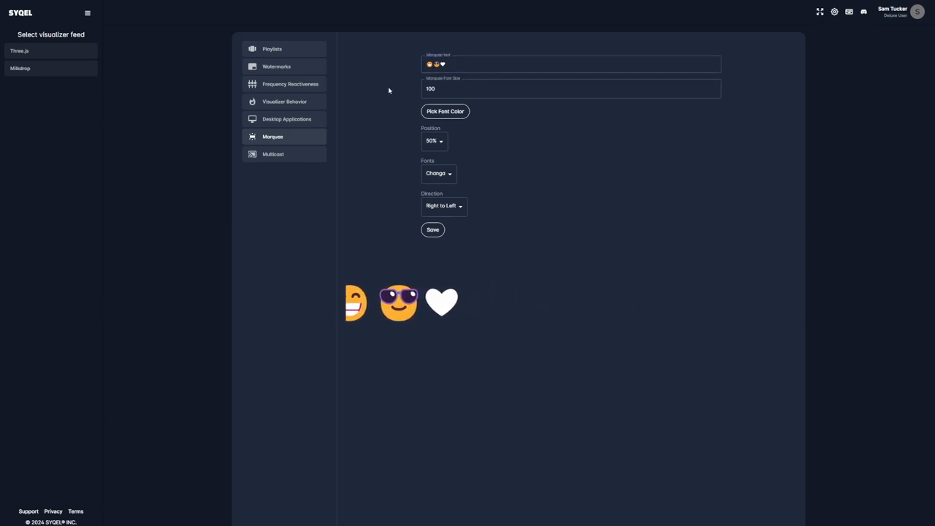
# Step: Try marquee font sizes 40, 6, 200 and 500, settling on 50
pyautogui.write('40')
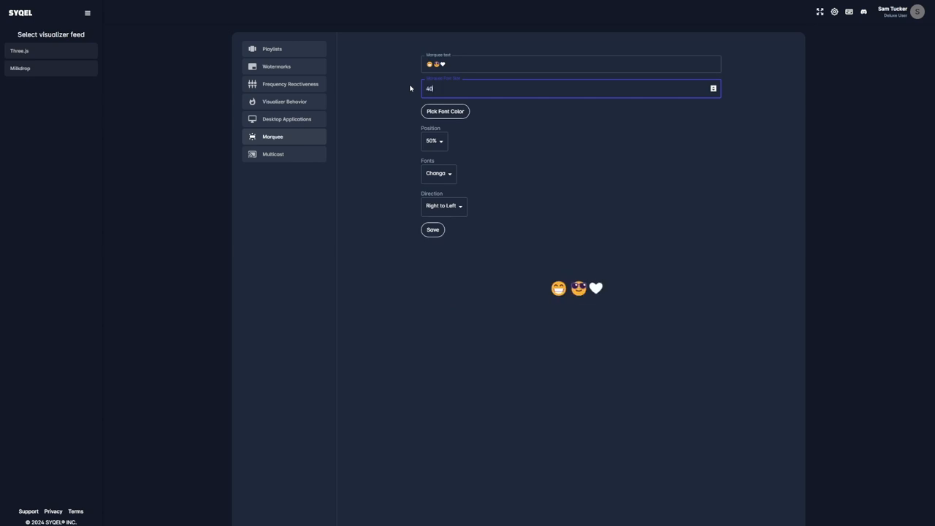
pyautogui.write('6')
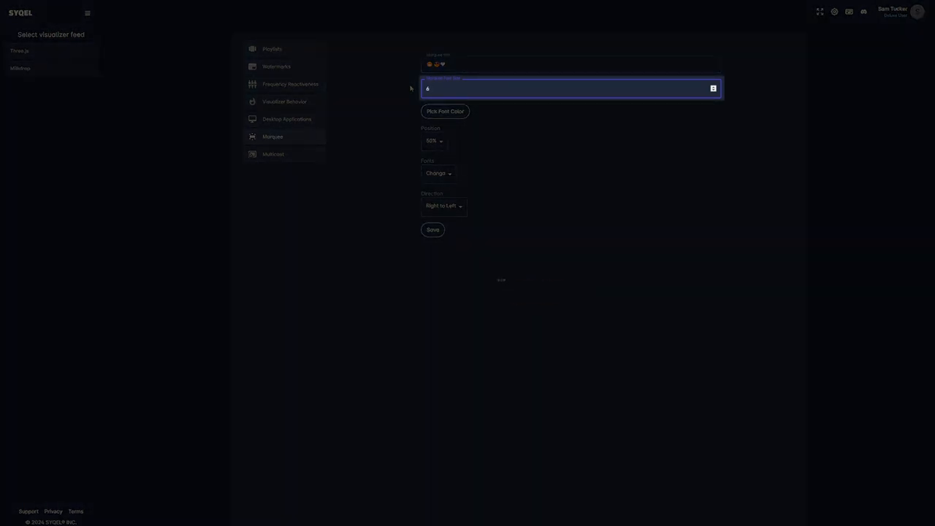
pyautogui.write('200')
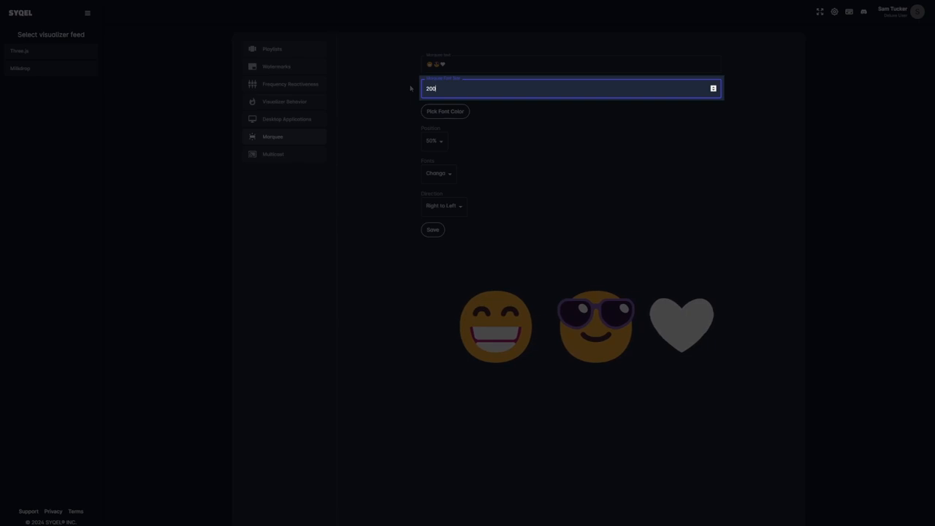
pyautogui.write('500')
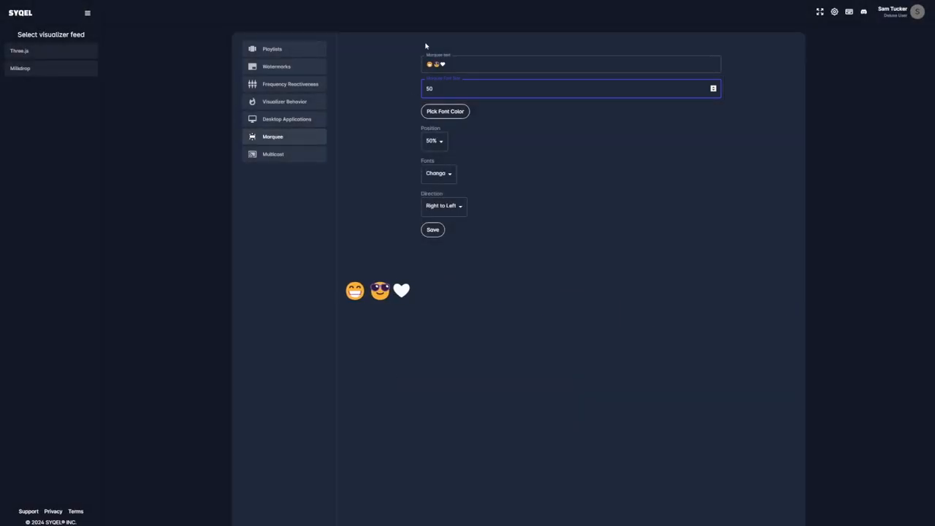
# Step: Pick a green shade as the marquee font colour
pyautogui.click(444, 111)
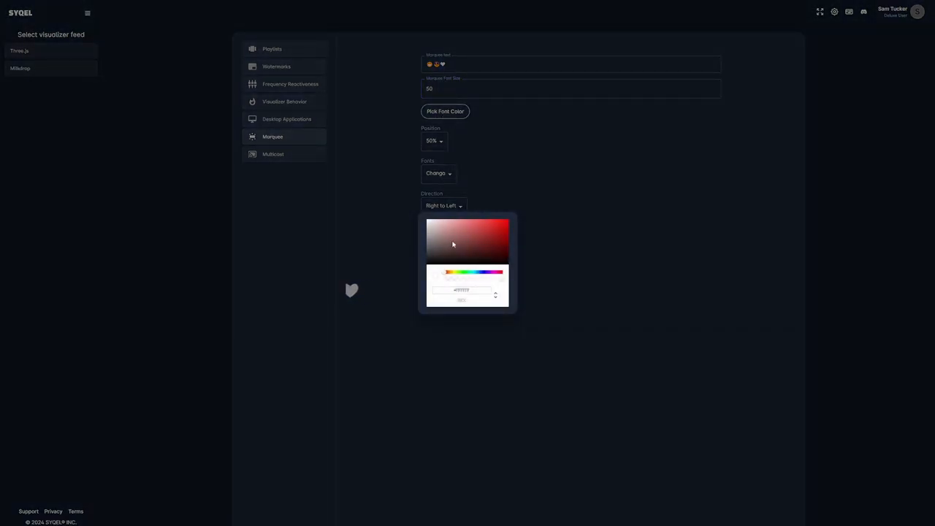
pyautogui.click(463, 273)
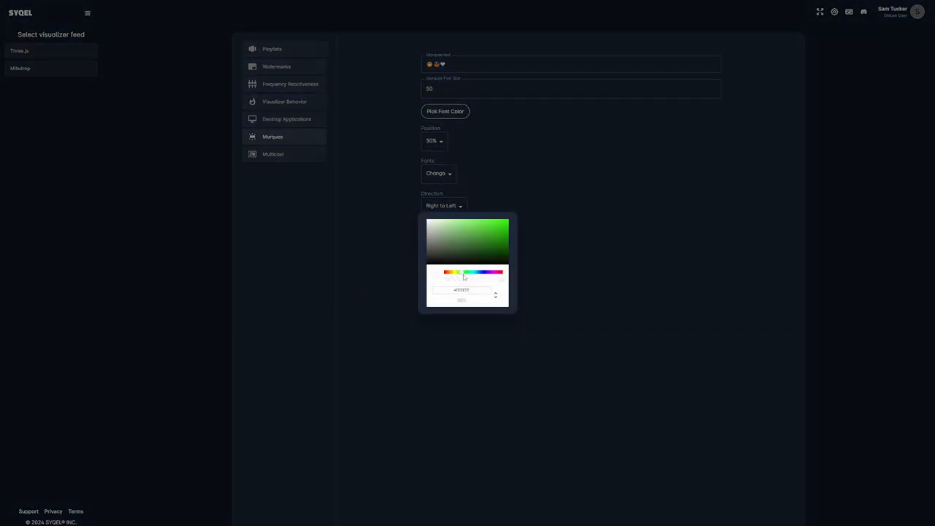
pyautogui.click(464, 273)
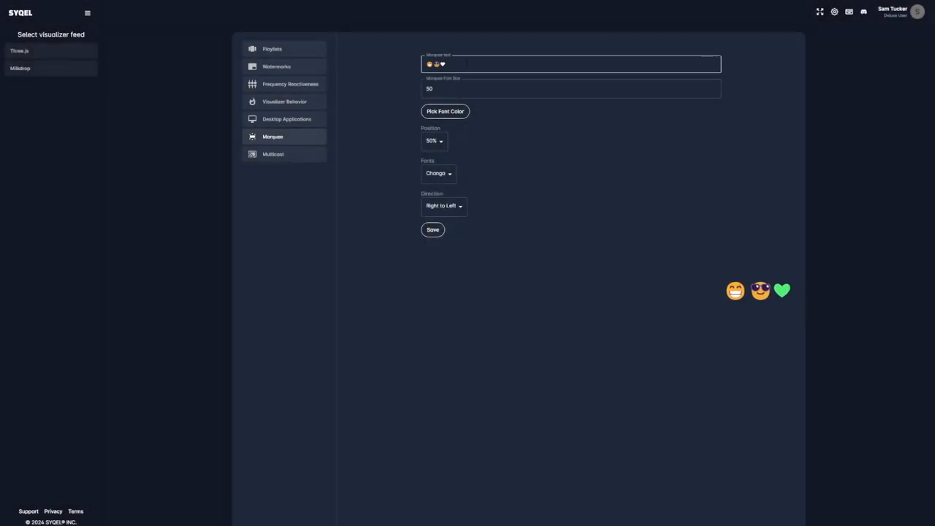
# Step: Replace the emoji marquee with 'Green Text!' at font size 100
pyautogui.click(570, 64)
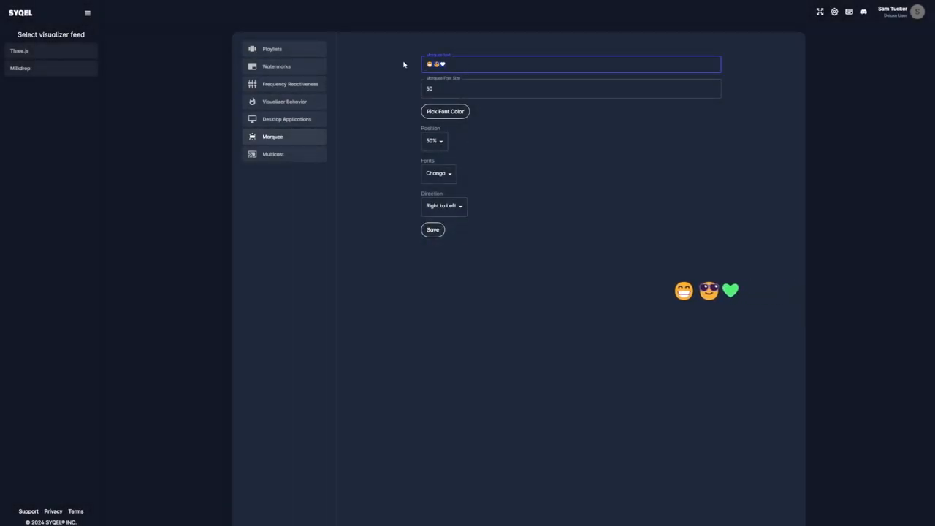
pyautogui.write('T')
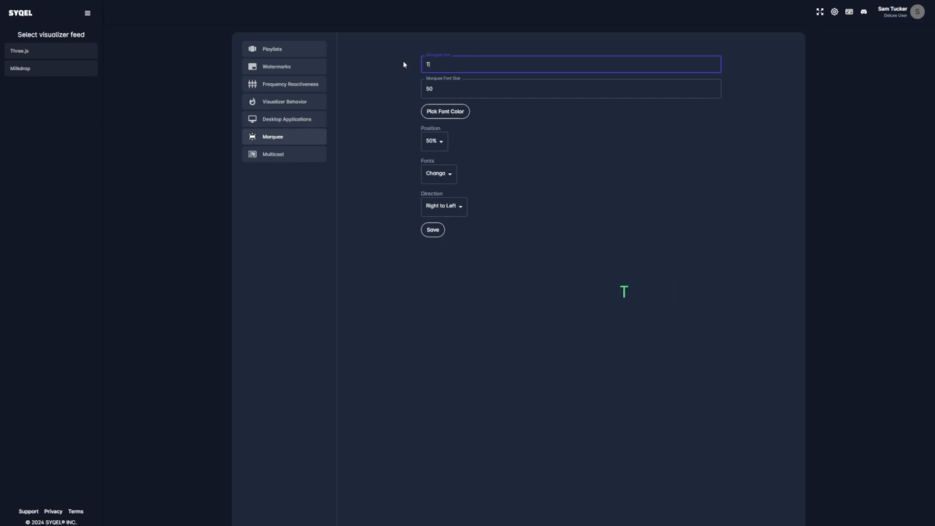
pyautogui.write('Green TEx')
pyautogui.click(571, 87)
pyautogui.write('100')
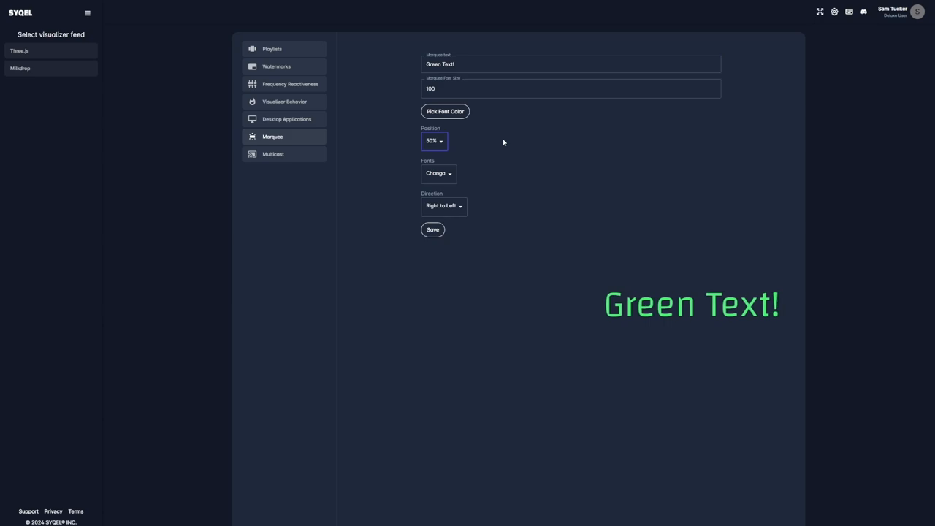
# Step: Preview the marquee at 0%, 50% and 75%, leaving it at 90% near the bottom
pyautogui.click(434, 141)
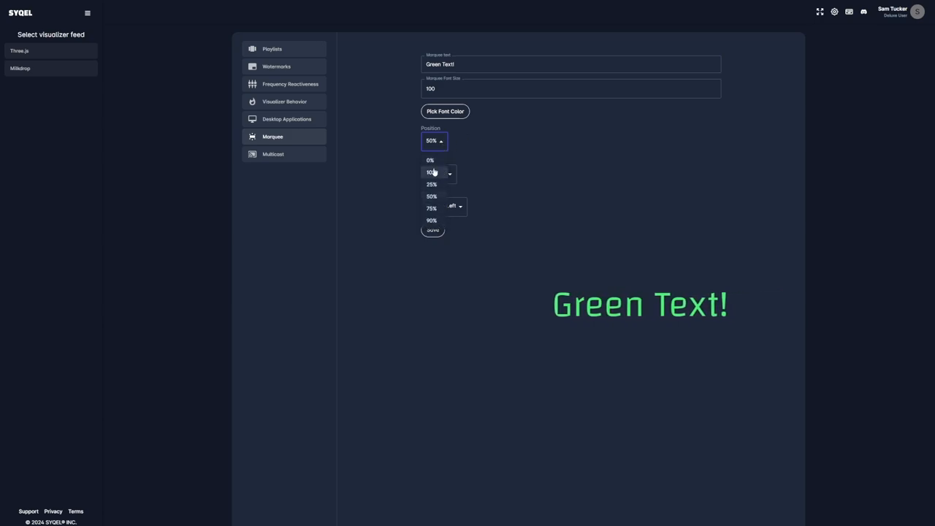
pyautogui.click(431, 173)
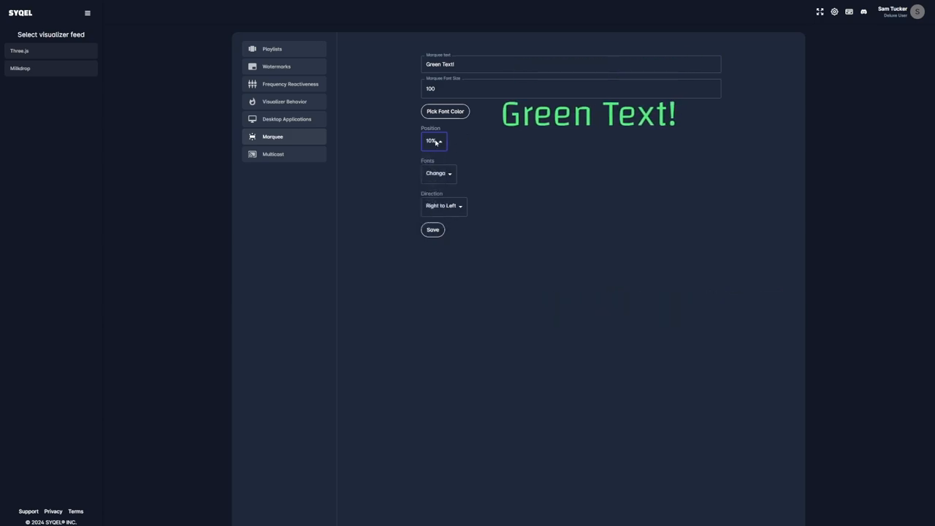
pyautogui.click(434, 140)
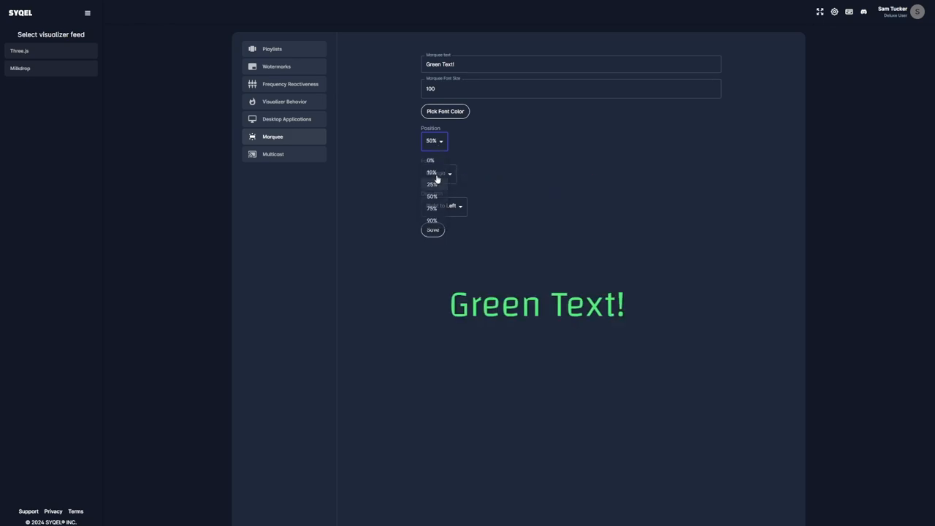
pyautogui.click(432, 208)
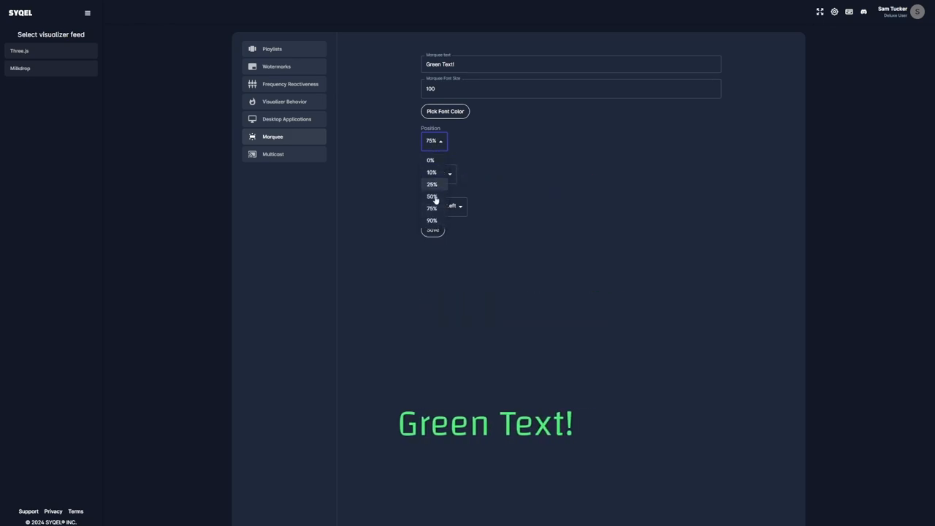
pyautogui.click(432, 219)
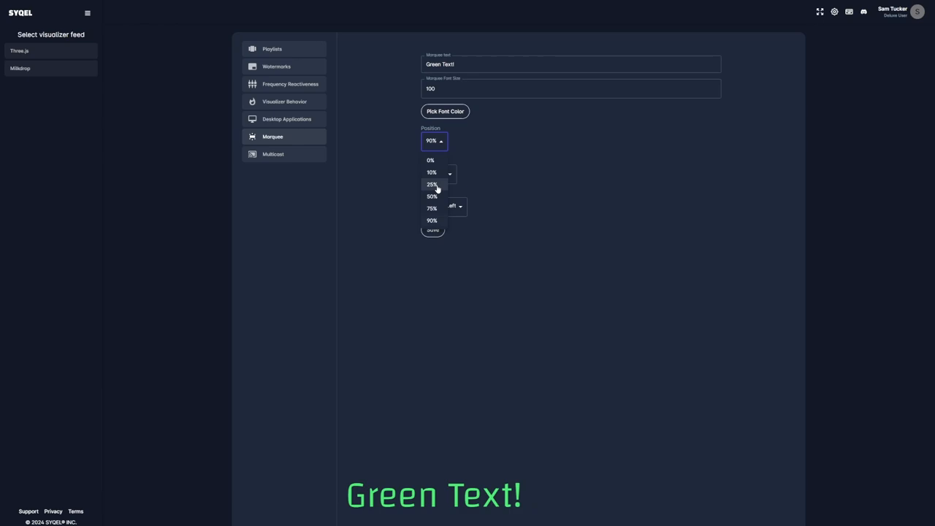
# Step: Try Poppins, Raleway and Roboto, then set the marquee font to Inter at 15%
pyautogui.click(433, 184)
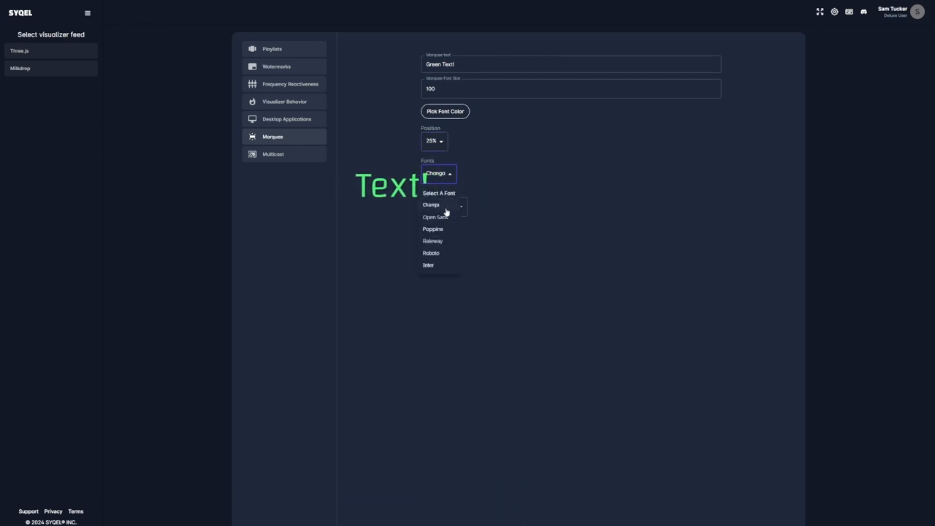
pyautogui.click(433, 228)
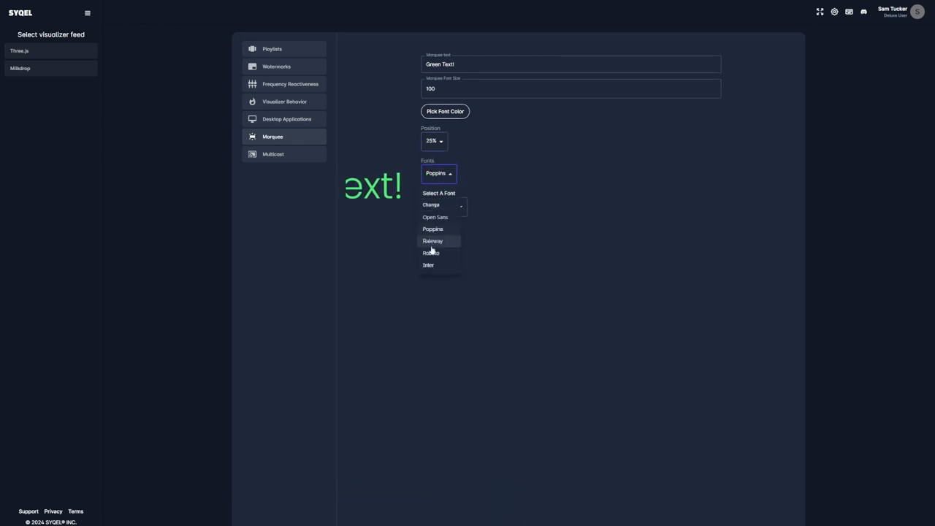
pyautogui.click(432, 241)
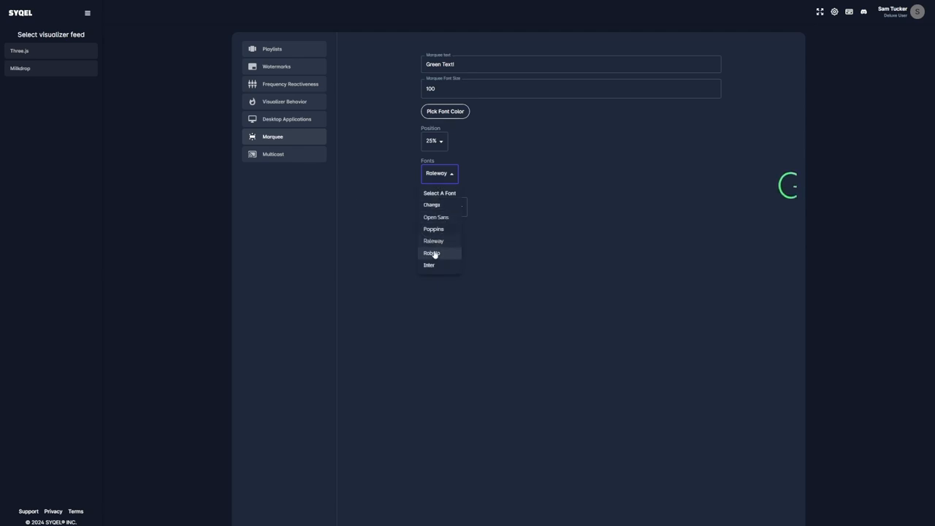
pyautogui.click(432, 252)
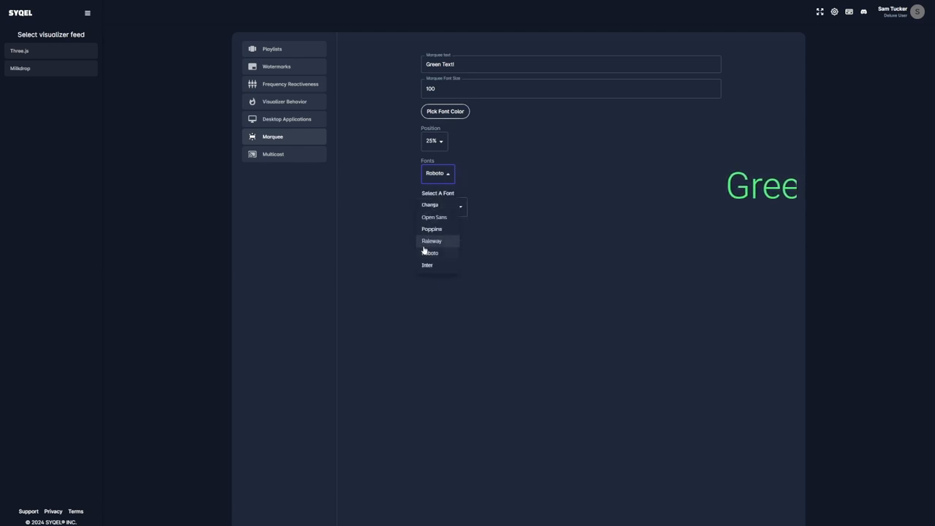
pyautogui.click(427, 266)
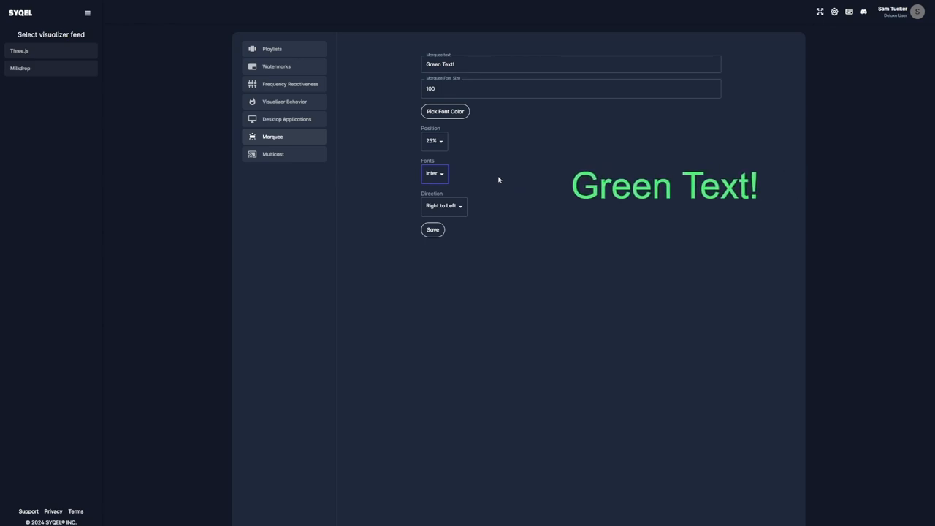
# Step: Leave the settings and start the visualizer with its playlist
pyautogui.click(444, 204)
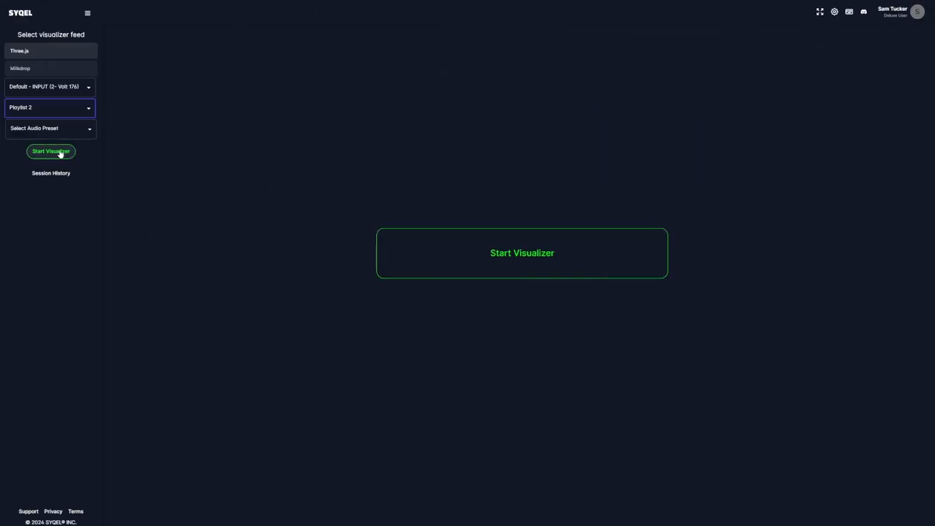
pyautogui.click(50, 150)
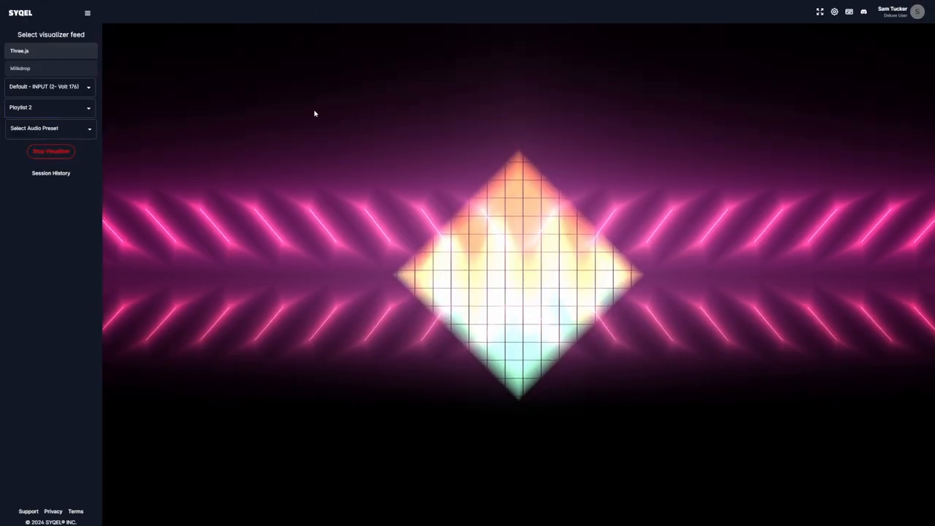